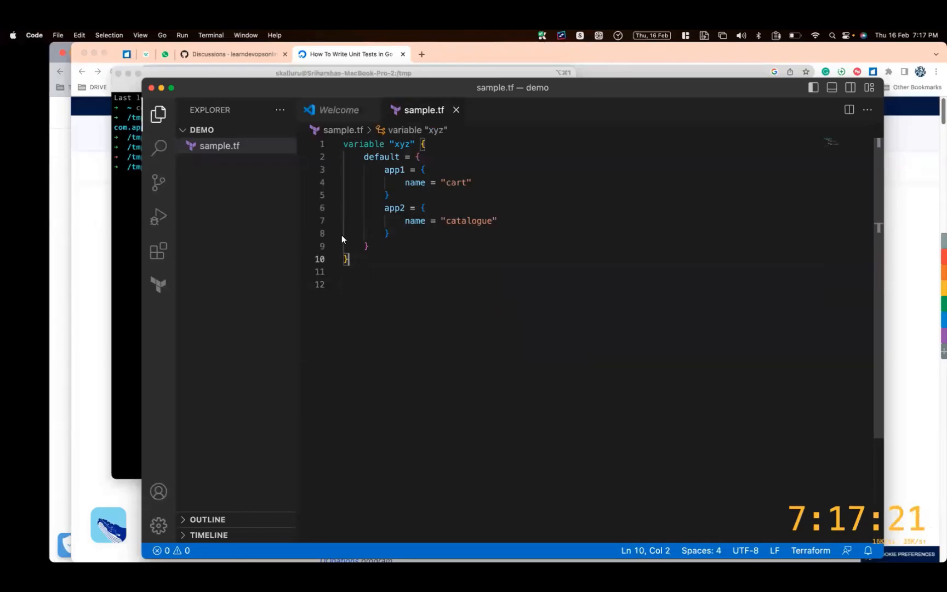
# Step: Search Google for 'for loop terraform' in a new browser tab and scan the results
pyautogui.press('Cmd+A')
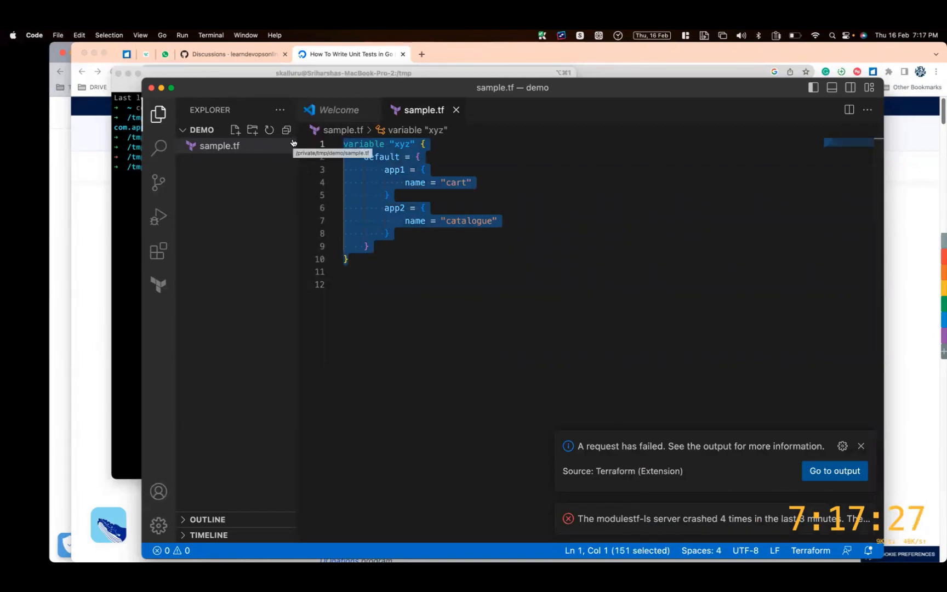
pyautogui.click(404, 345)
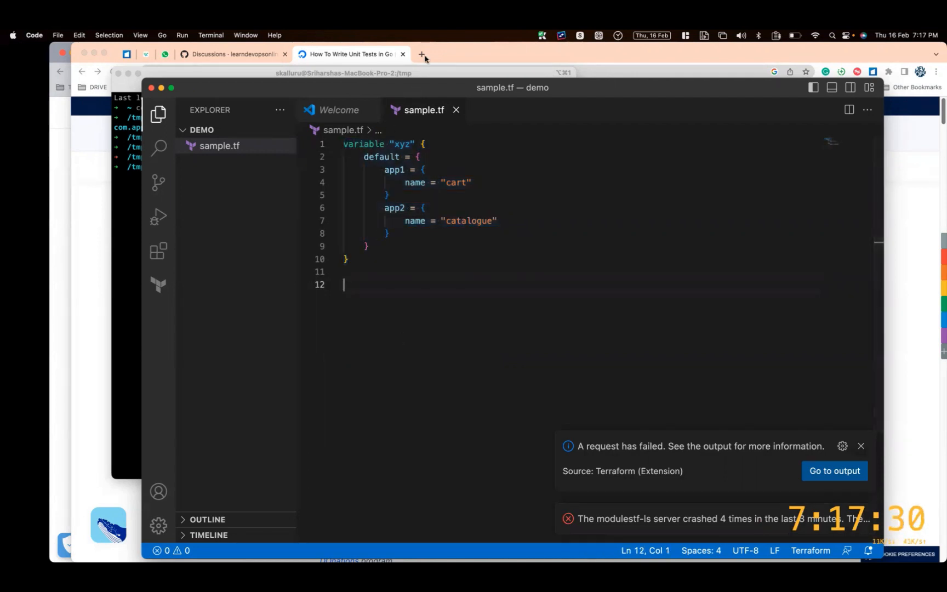
pyautogui.click(422, 54)
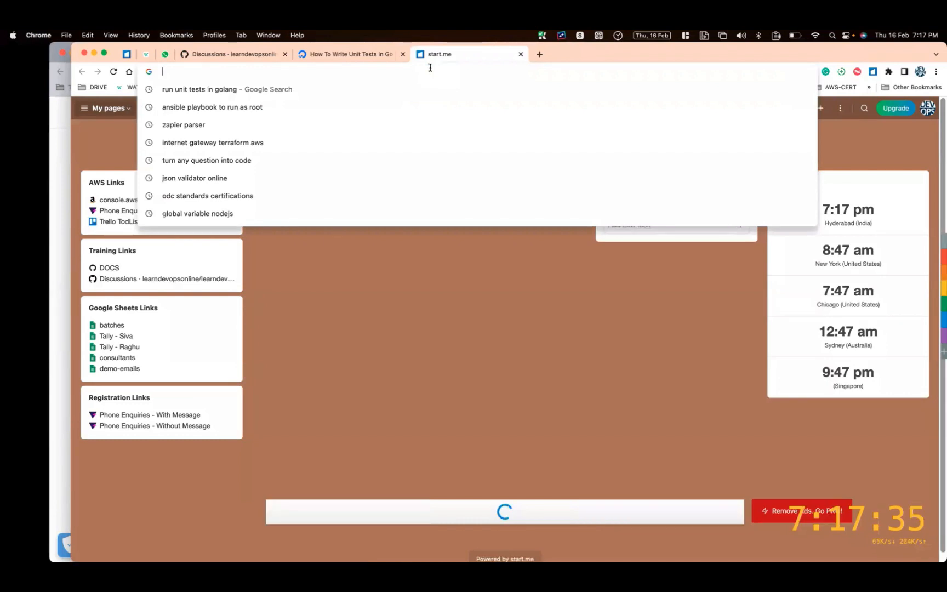
pyautogui.write('for loop terraform')
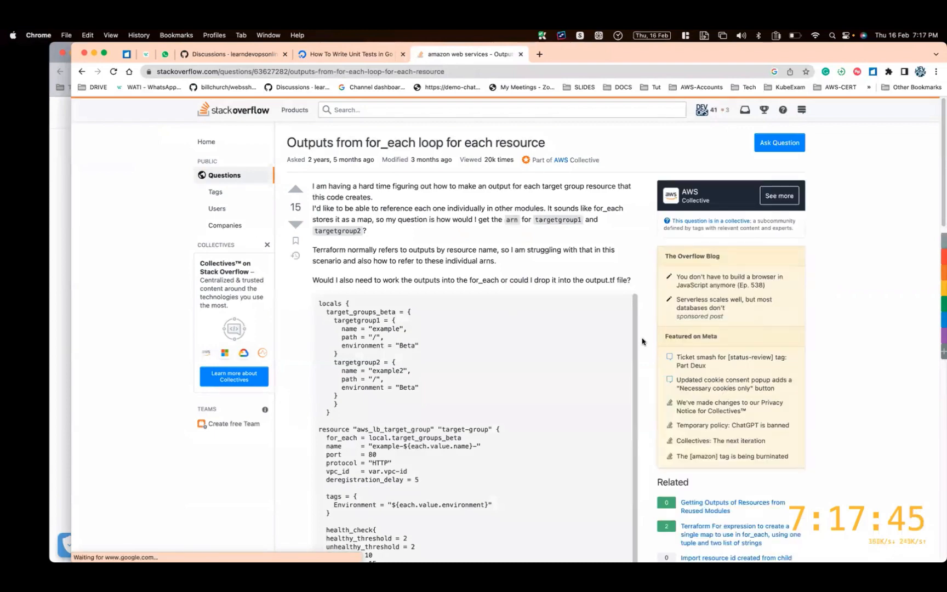
pyautogui.scroll(-3)
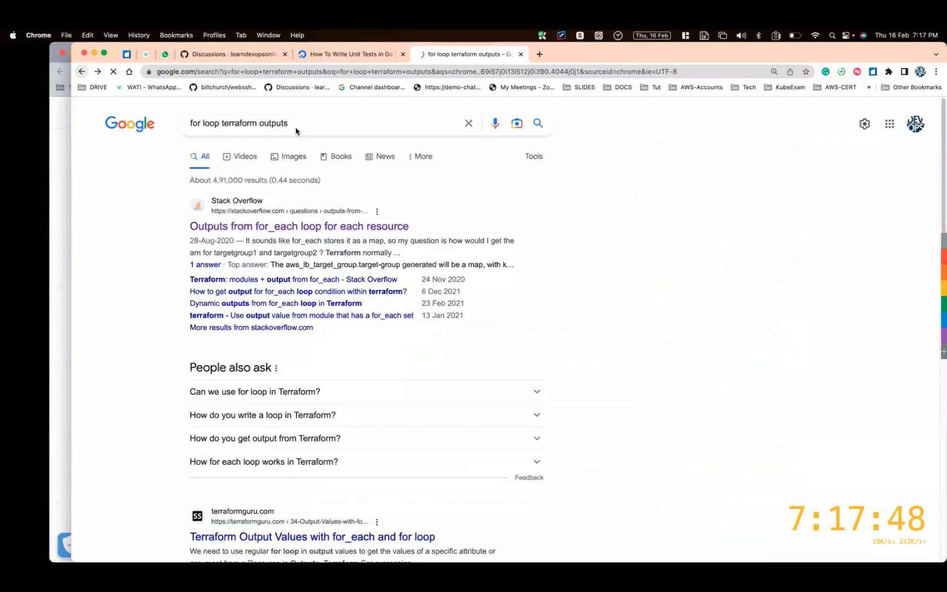
pyautogui.scroll(-3)
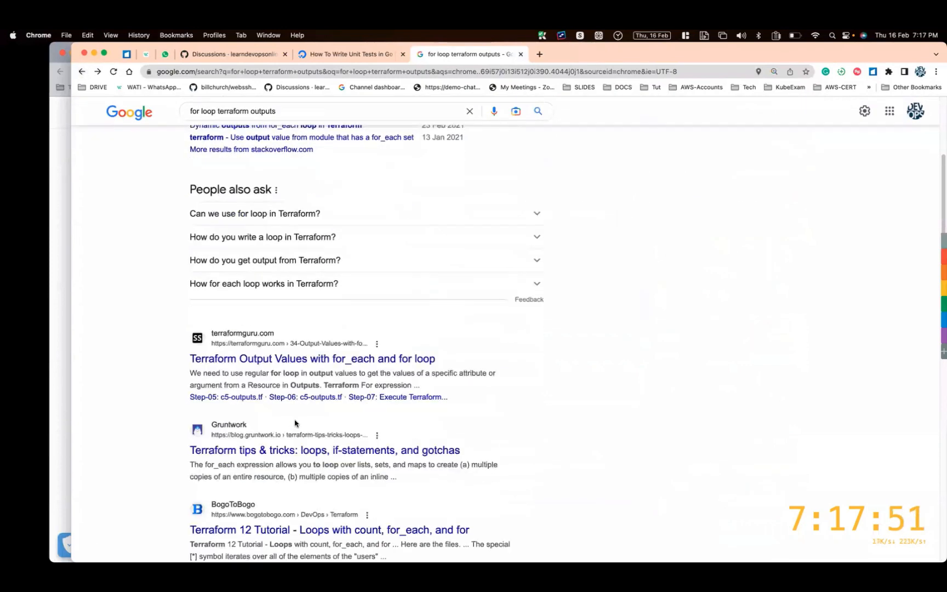
pyautogui.scroll(-3)
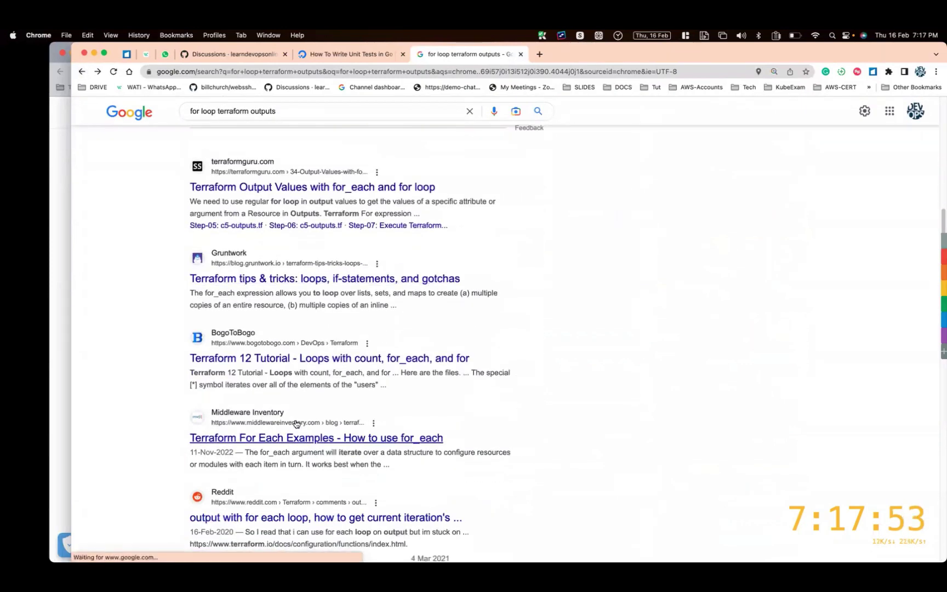
pyautogui.scroll(3)
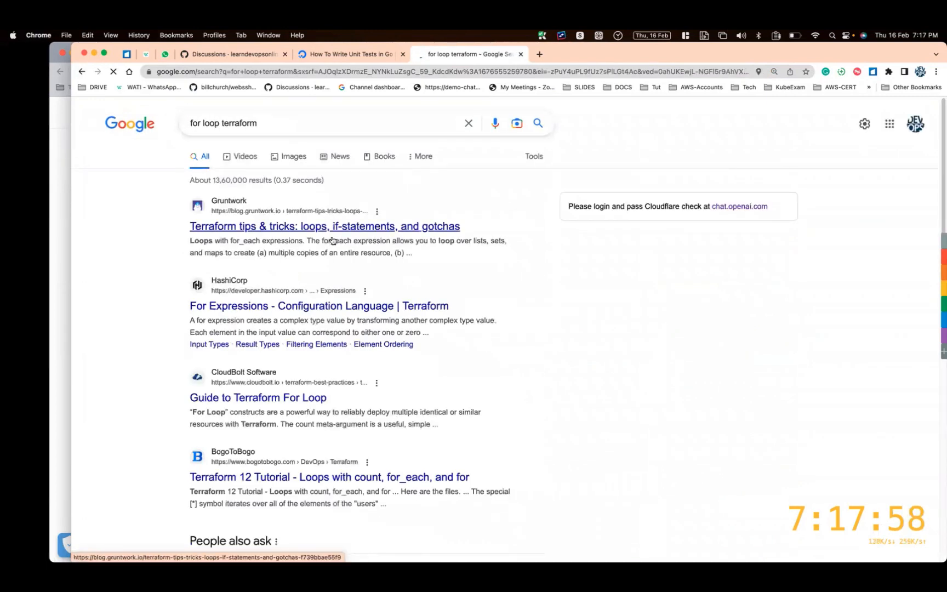
pyautogui.scroll(-3)
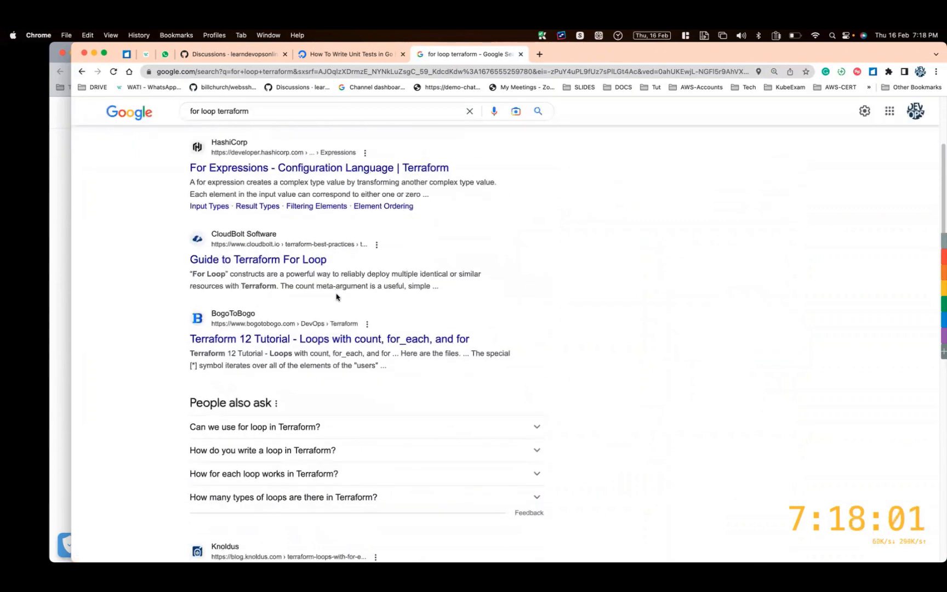
pyautogui.scroll(-3)
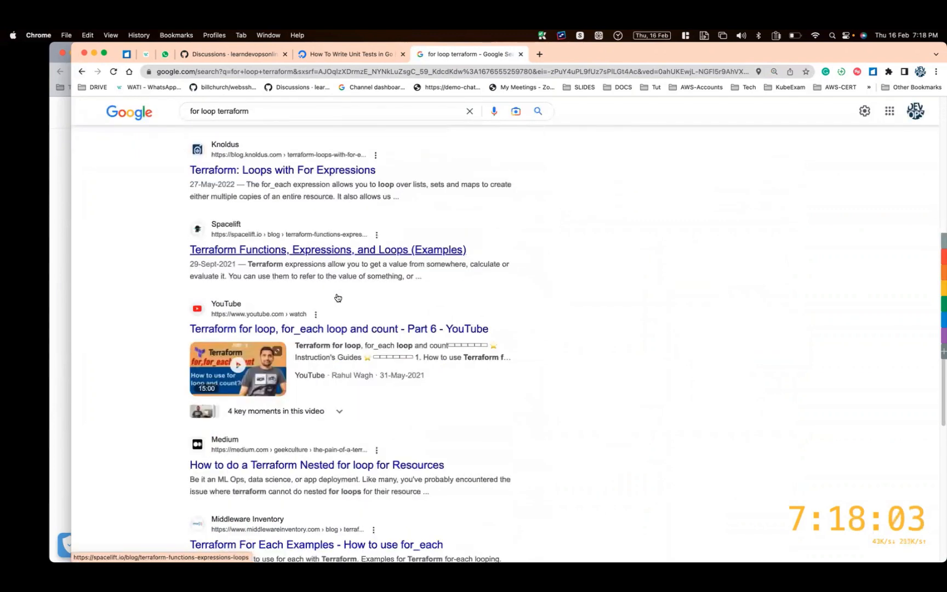
pyautogui.scroll(-3)
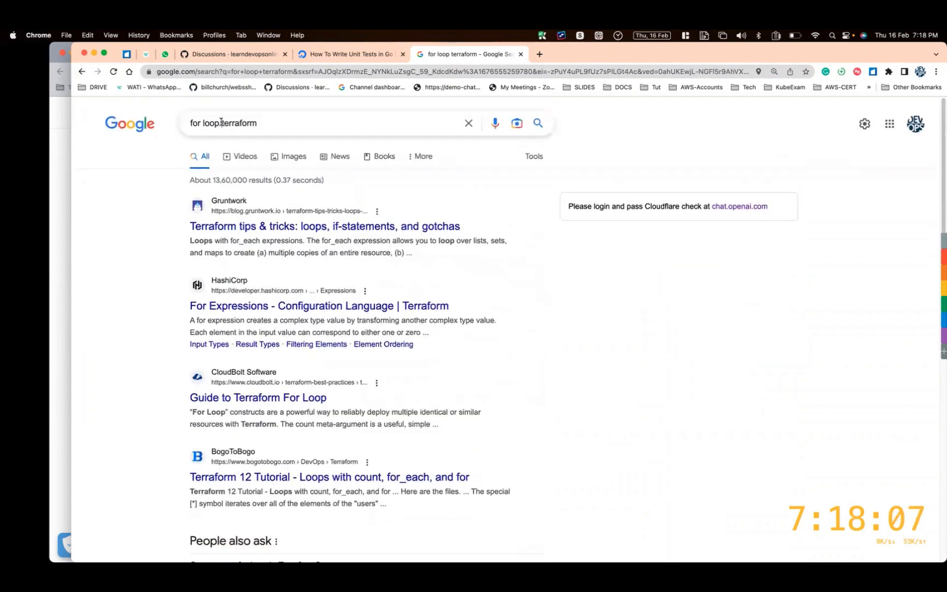
# Step: Refine the search to 'terraform loops' and open the HashiCorp For Expressions result in a new tab
pyautogui.write('terraform')
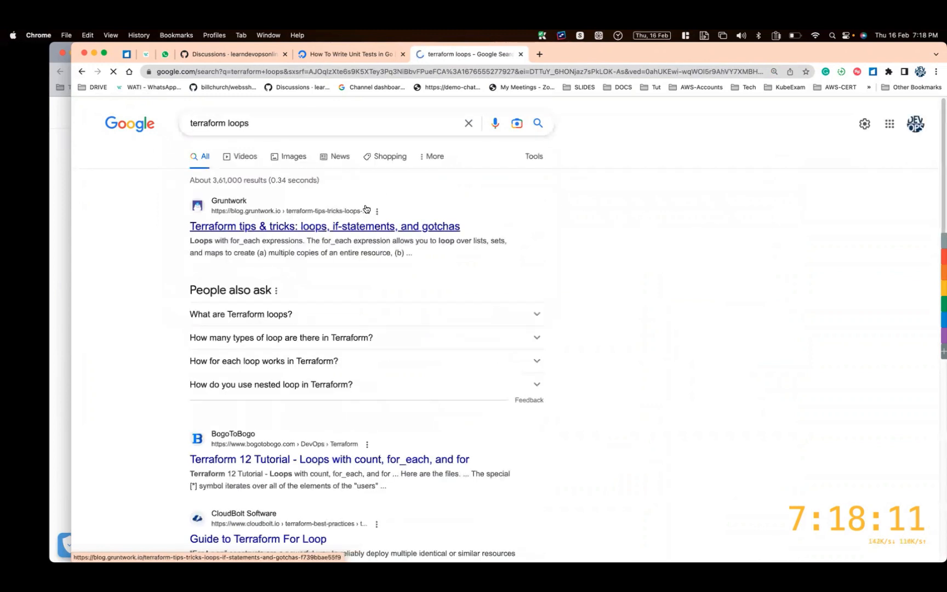
pyautogui.scroll(-3)
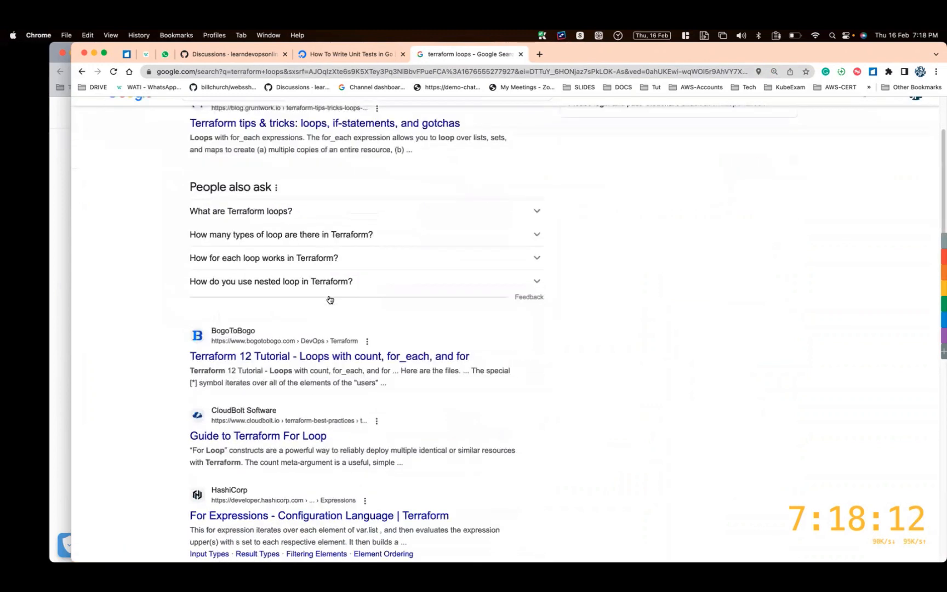
pyautogui.rightClick(240, 474)
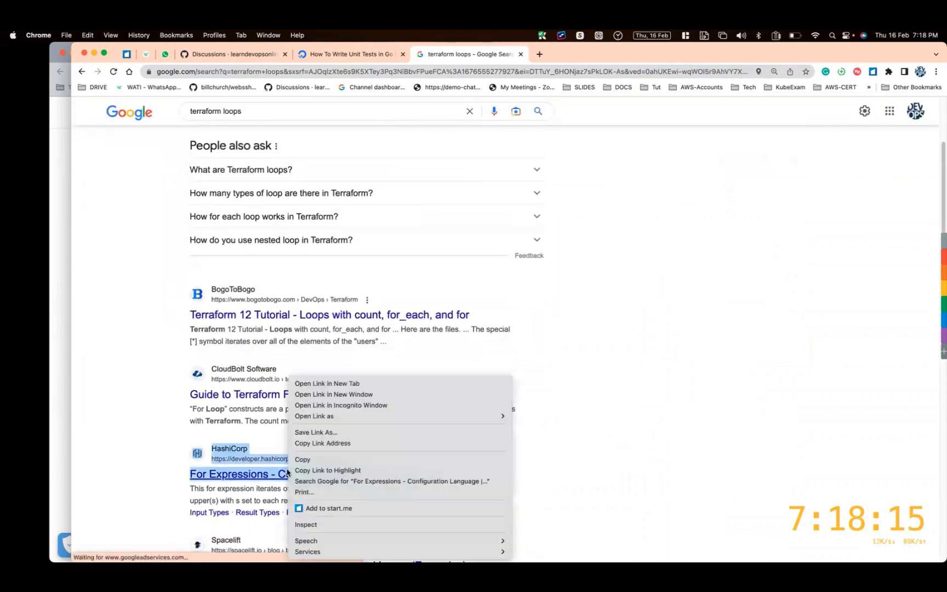
pyautogui.click(327, 383)
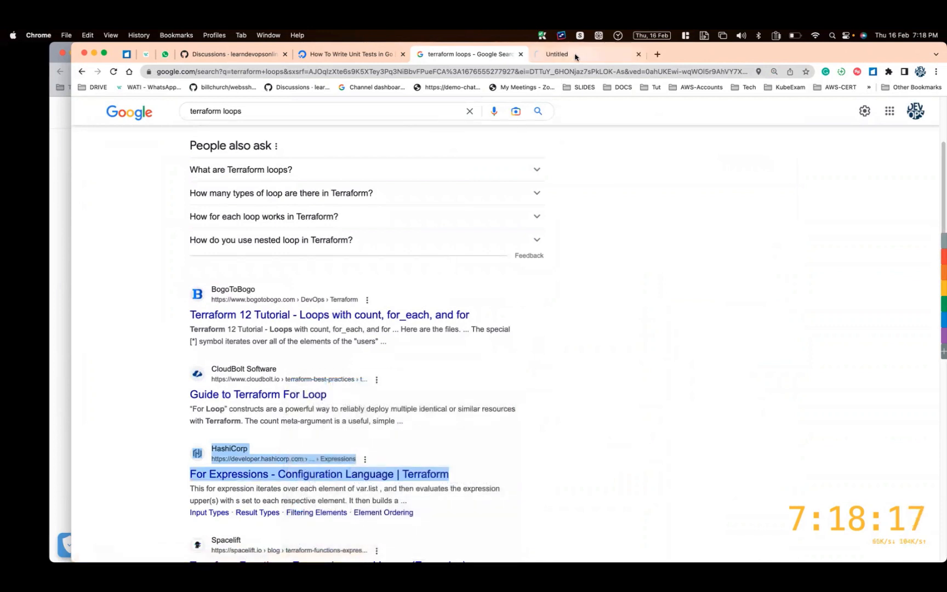
# Step: Bring up the HashiCorp for Expressions page and read through its introduction
pyautogui.click(317, 475)
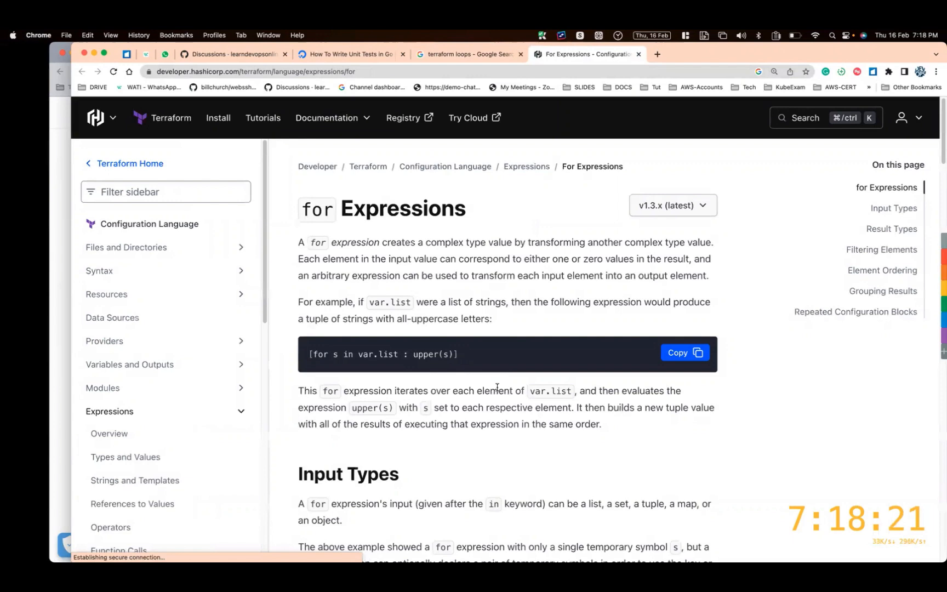
pyautogui.scroll(-3)
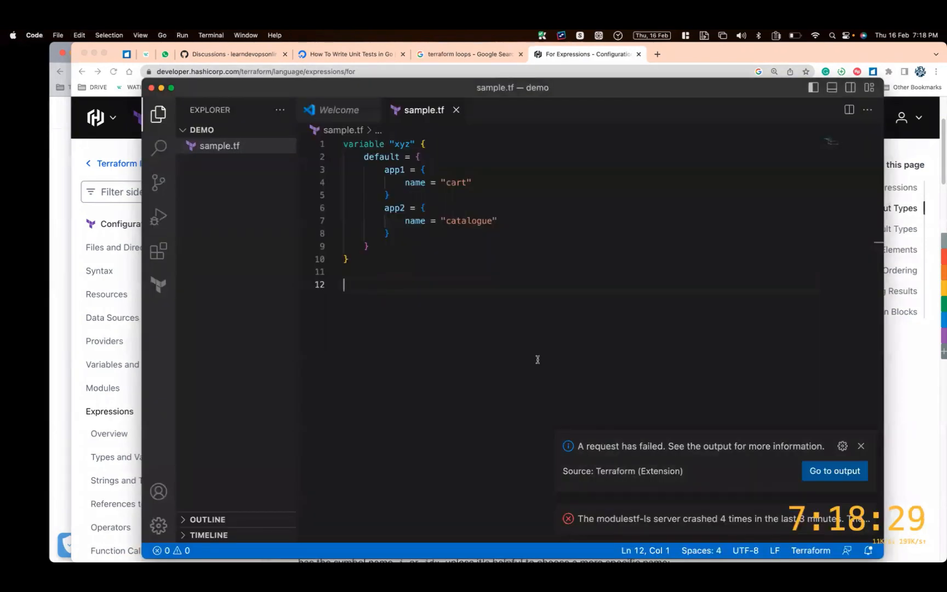
# Step: Add an output "xyz" block with value = [for k, v in var.map : length(k) + length(v)]
pyautogui.write('outpt')
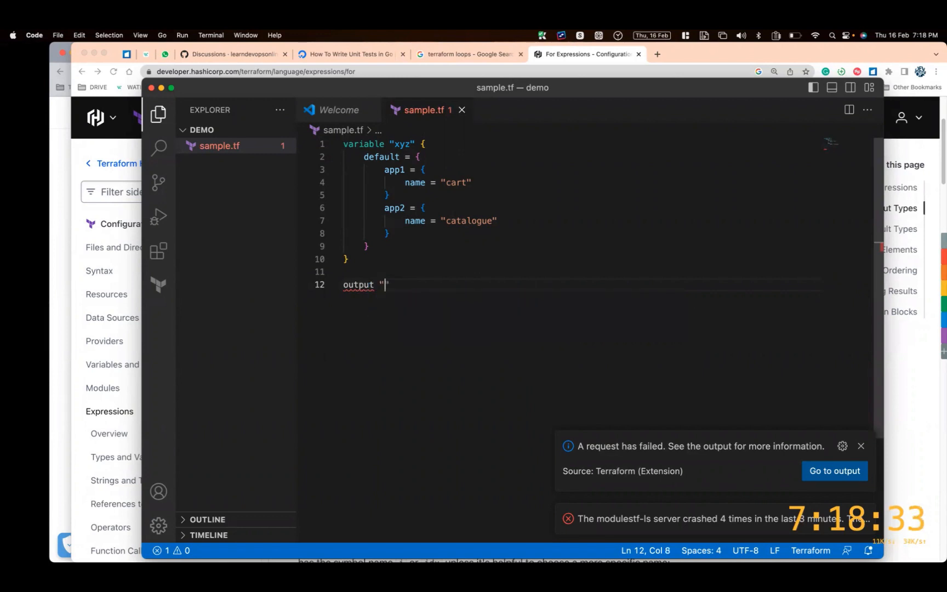
pyautogui.write('xyz')
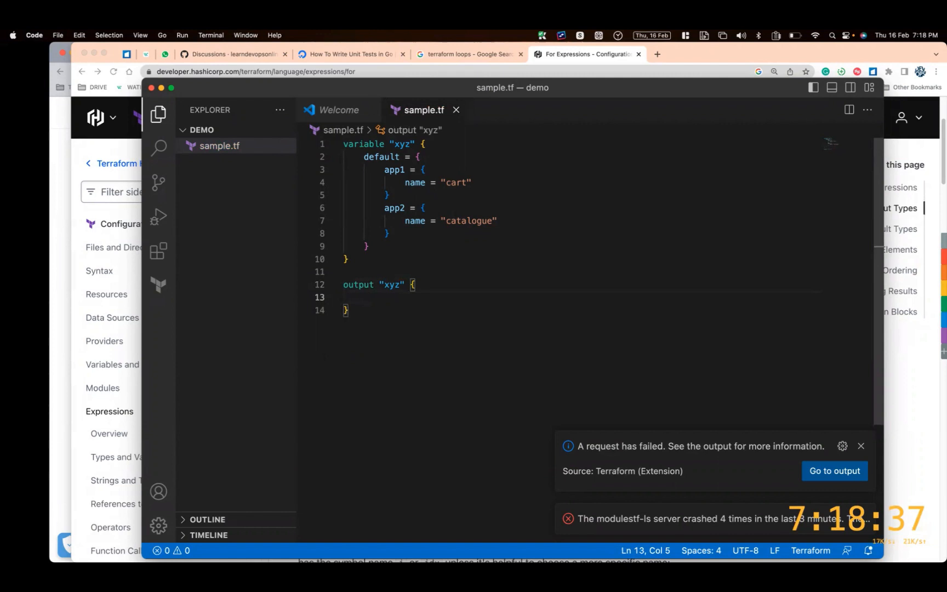
pyautogui.write('value =')
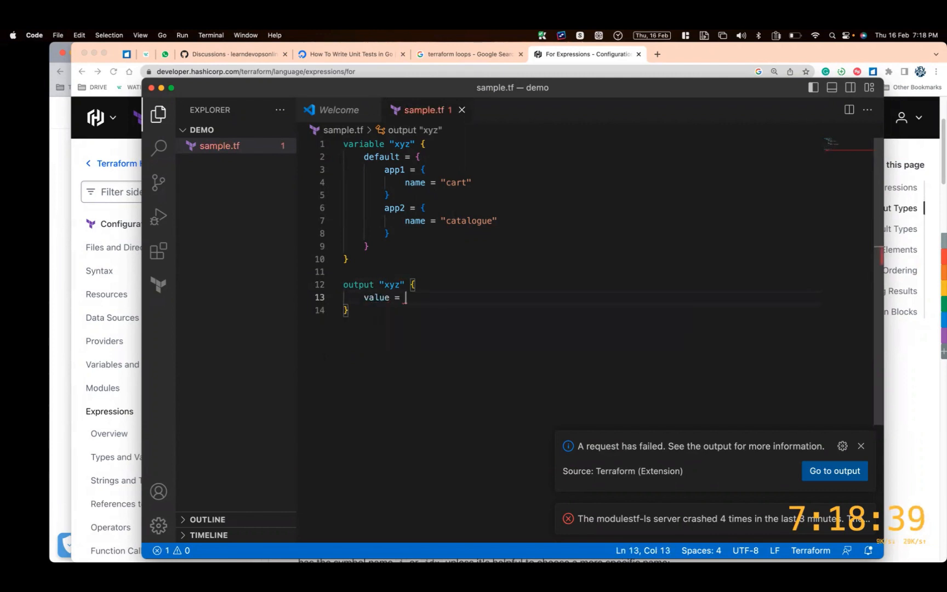
pyautogui.write('[for k, v in var.map : length(k) + length(v)]')
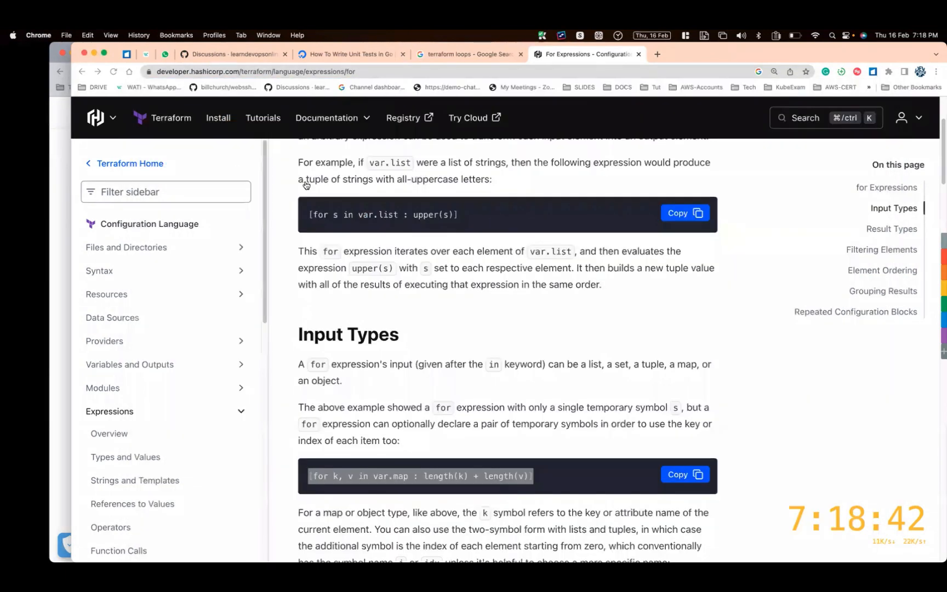
# Step: Browse the GitHub Unanswered discussions and open the 'expression meaning #50' question
pyautogui.click(232, 55)
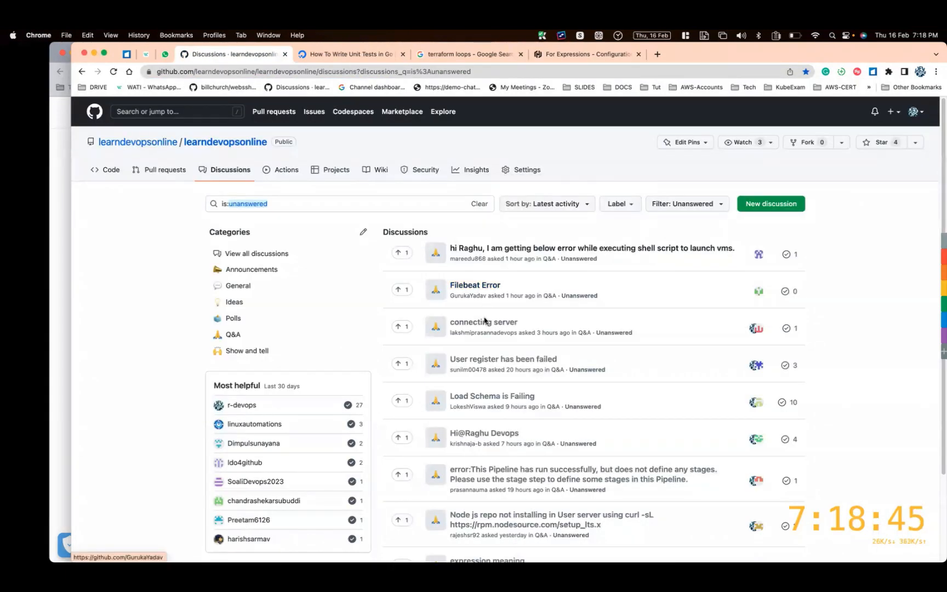
pyautogui.moveTo(500, 435)
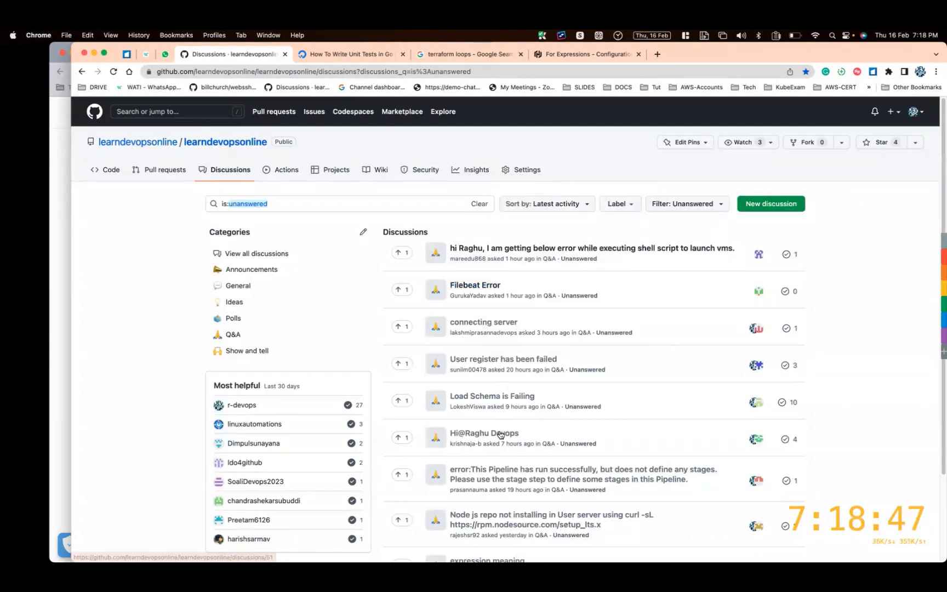
pyautogui.click(485, 433)
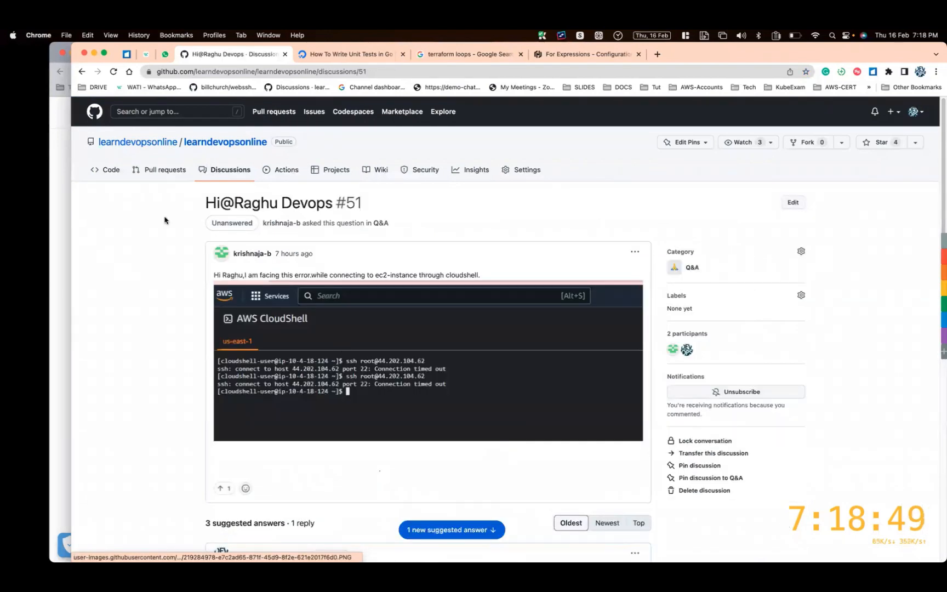
pyautogui.click(82, 73)
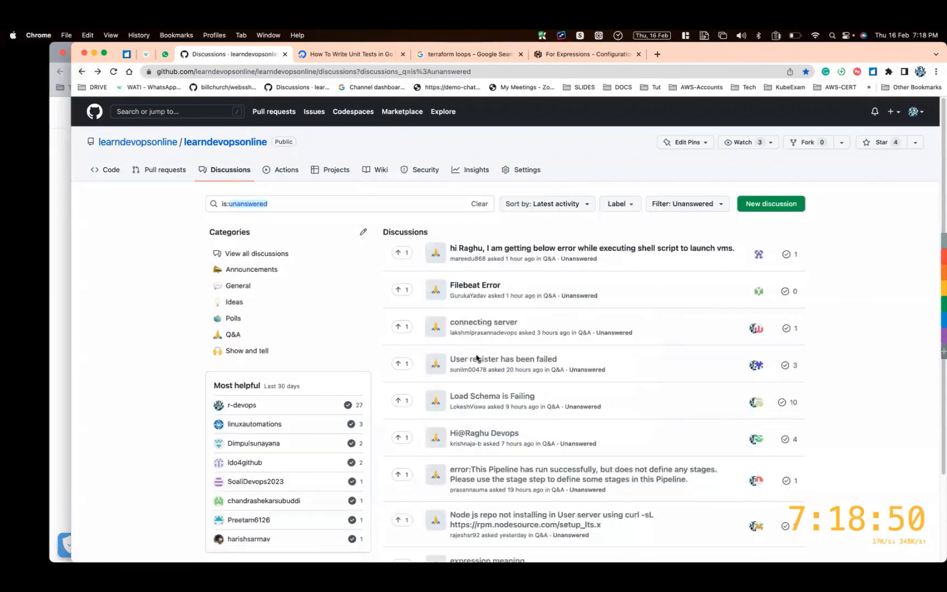
pyautogui.scroll(-3)
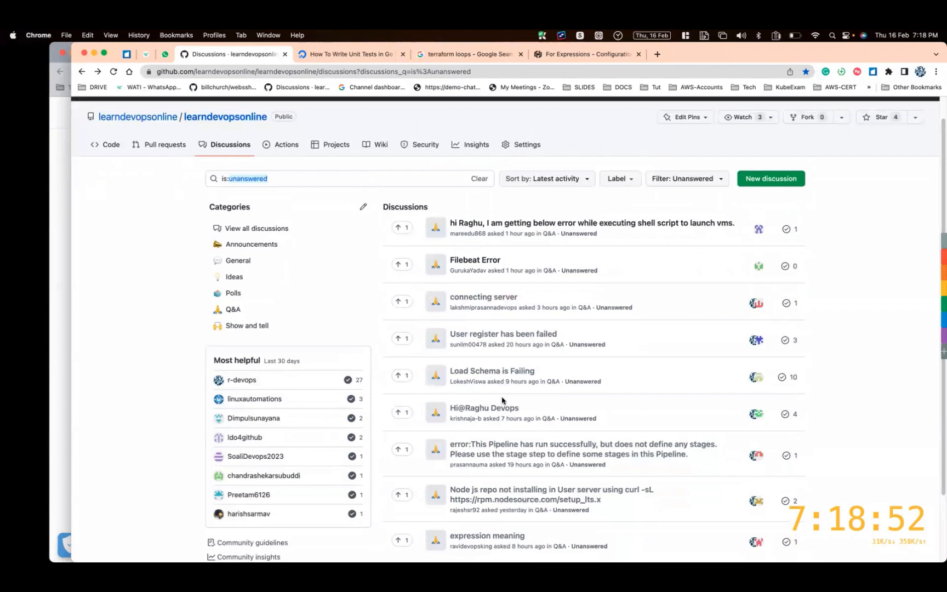
pyautogui.click(486, 536)
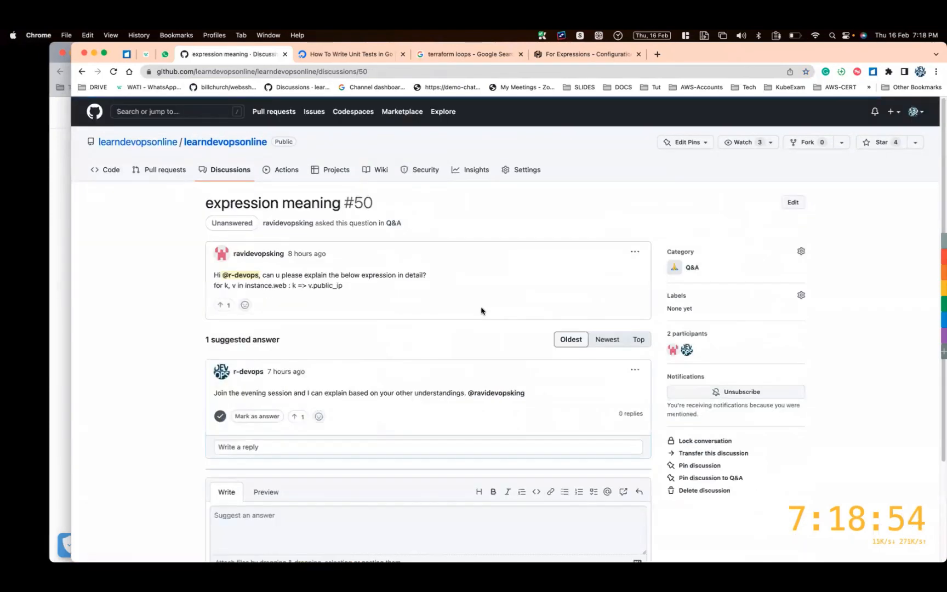
pyautogui.click(297, 416)
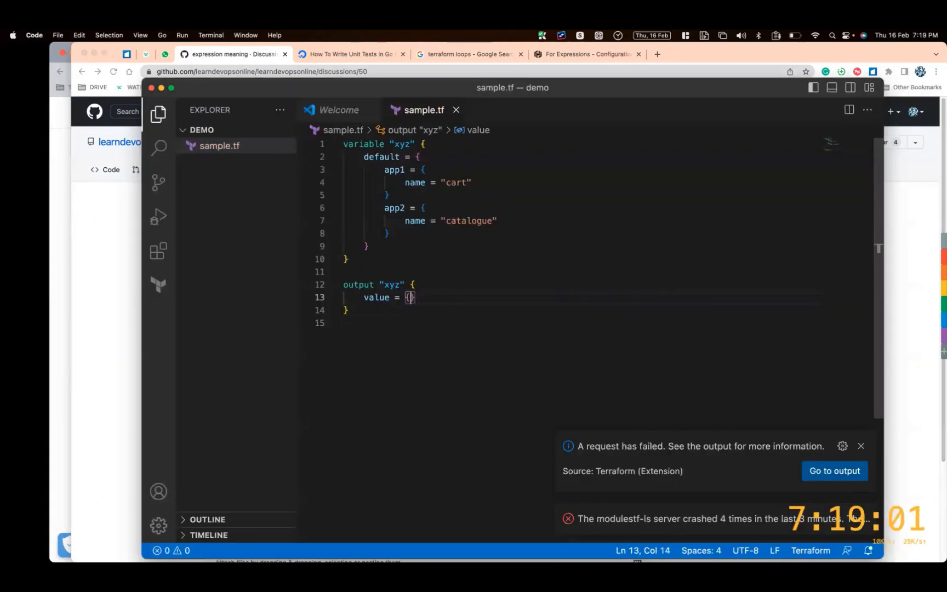
# Step: Fill the output value with {for k, v in instance.web : k => v.public_ip} and dismiss the error notification
pyautogui.write('for k, v in instance.web : k => v.public_ip}')
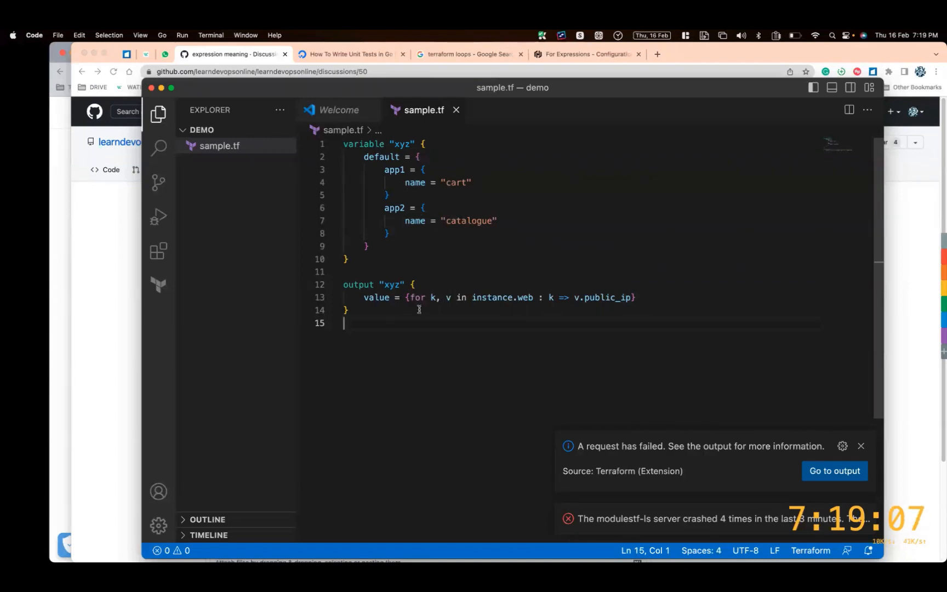
pyautogui.press('Enter')
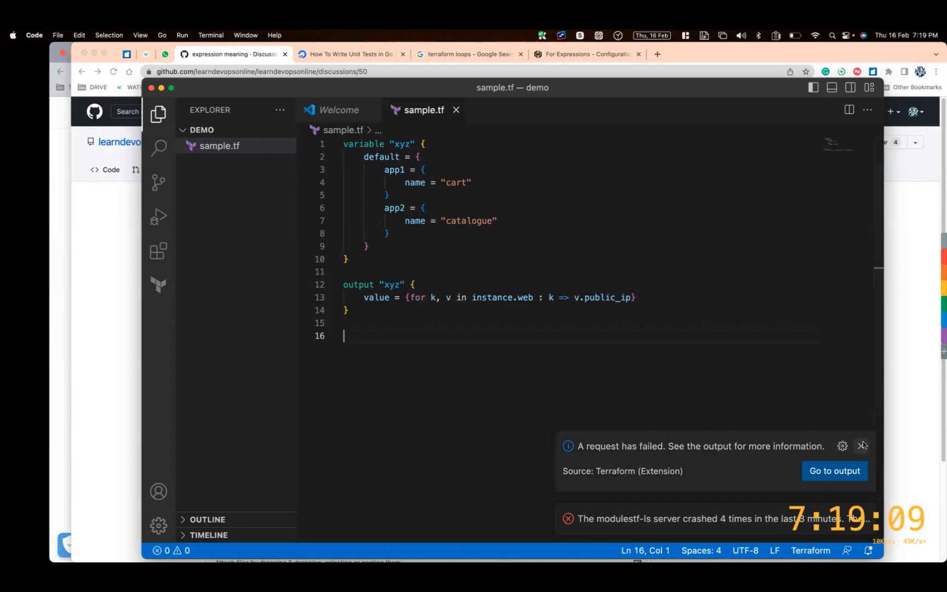
pyautogui.click(863, 446)
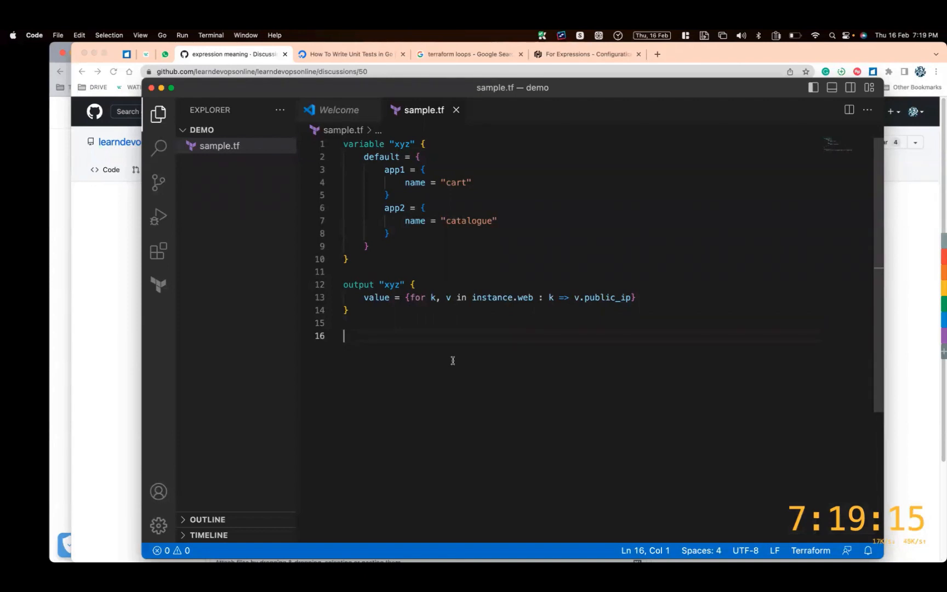
# Step: Sketch key = value, list and map example lines, reduced to key = { key = value }
pyautogui.write('key =')
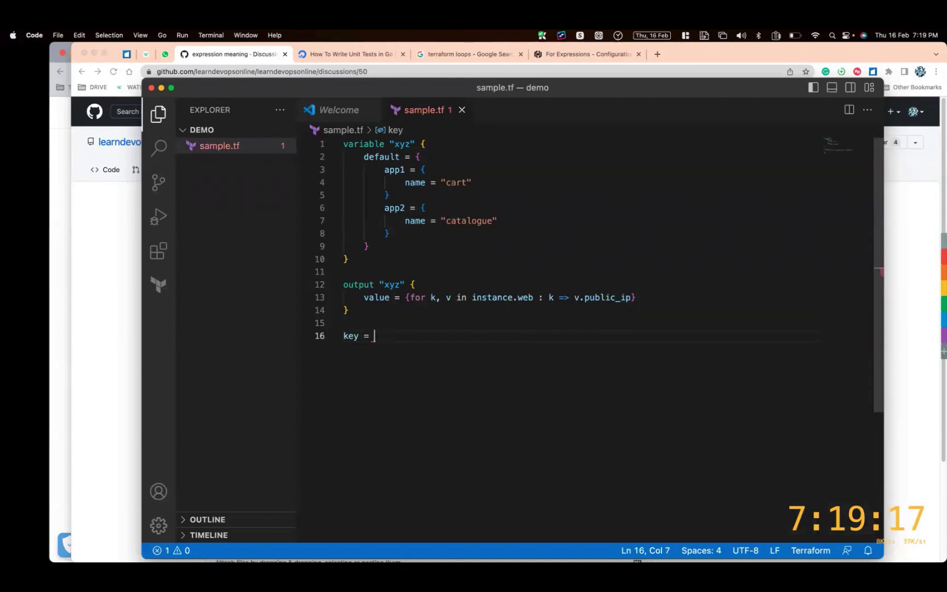
pyautogui.write('value')
pyautogui.write('key')
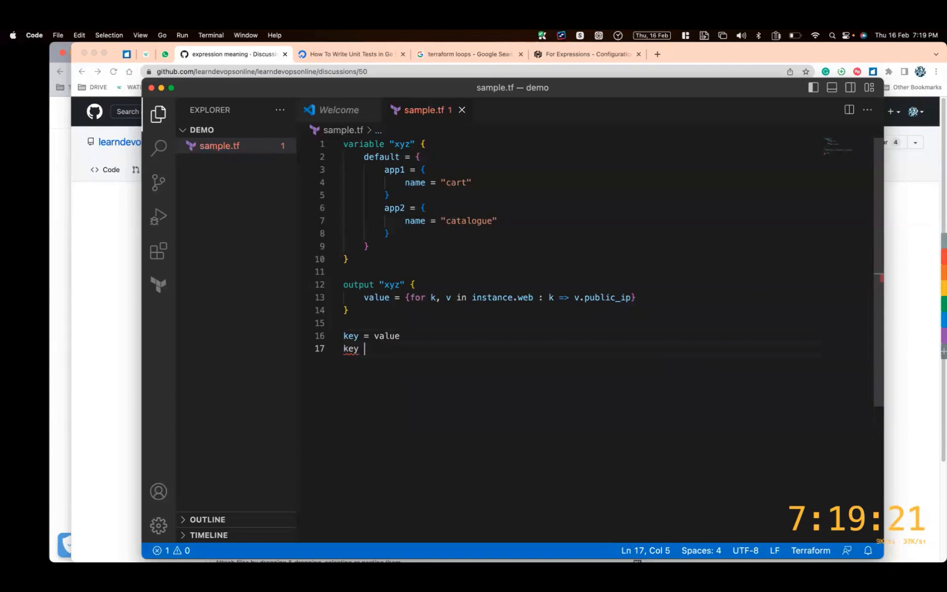
pyautogui.write('= []')
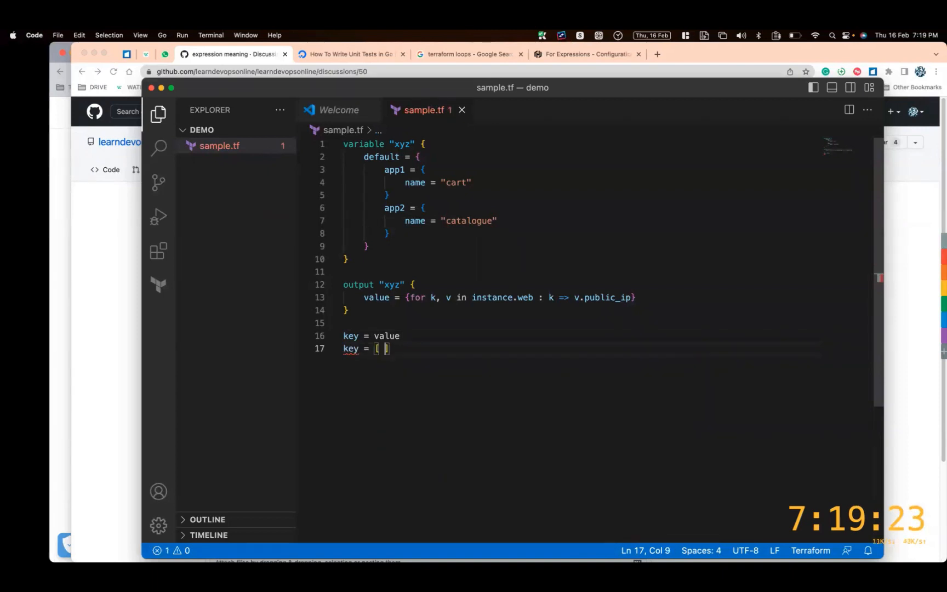
pyautogui.write('val1 valw')
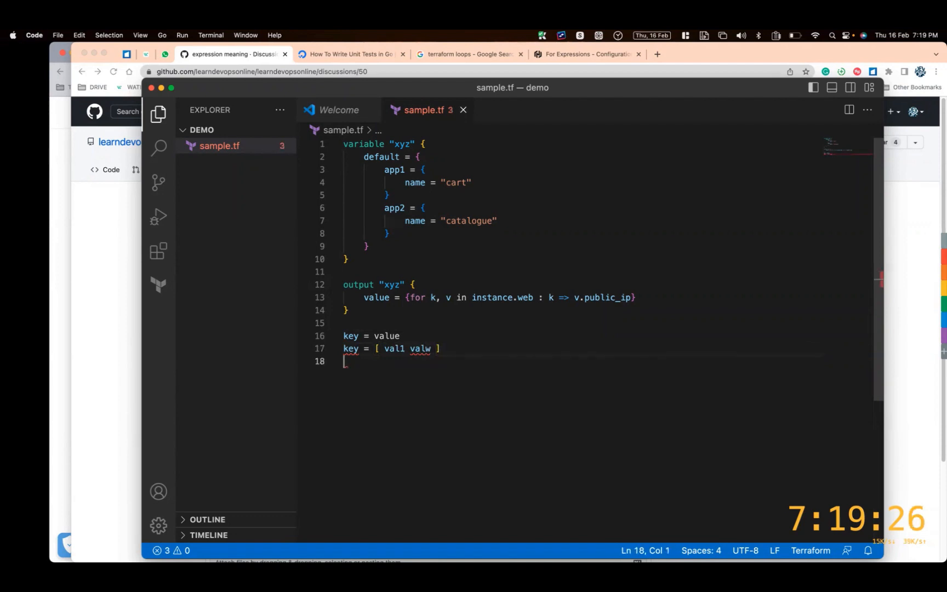
pyautogui.write('key = {')
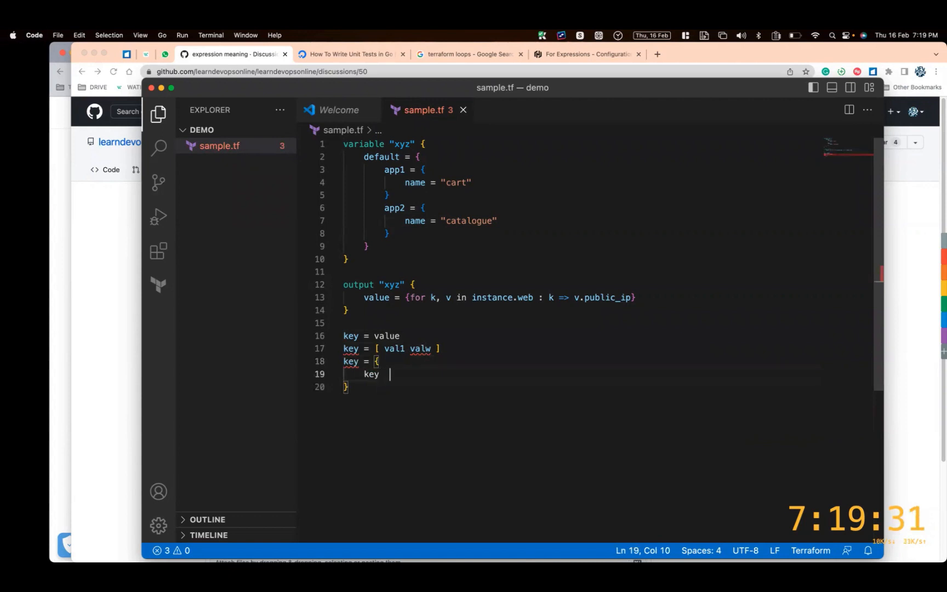
pyautogui.write('= value')
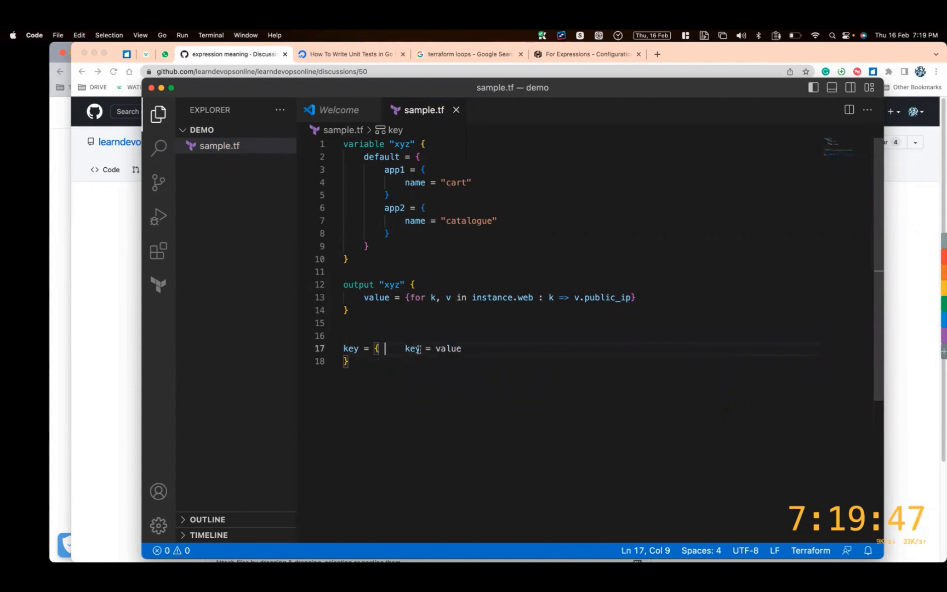
pyautogui.click(471, 348)
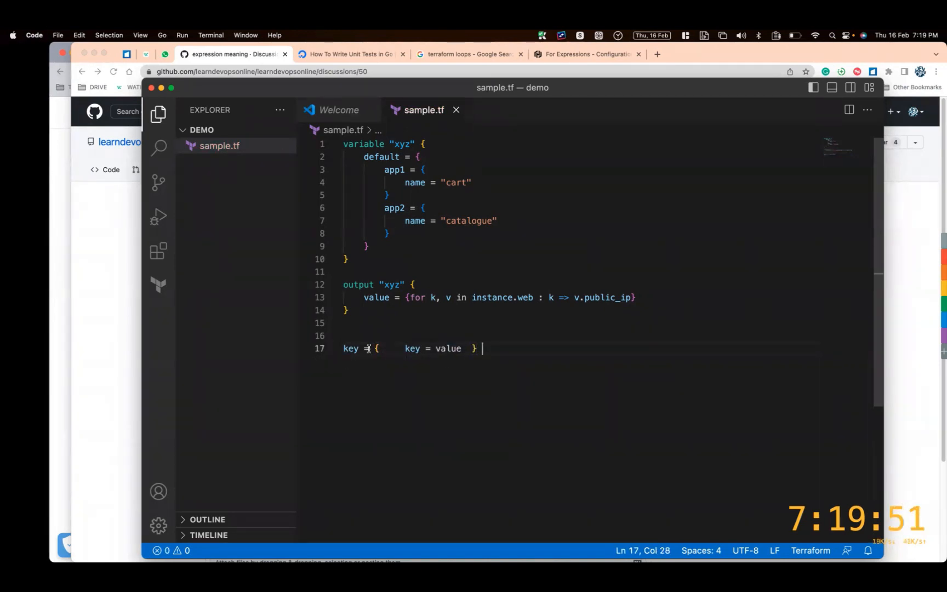
pyautogui.moveTo(374, 348); pyautogui.dragTo(477, 348)
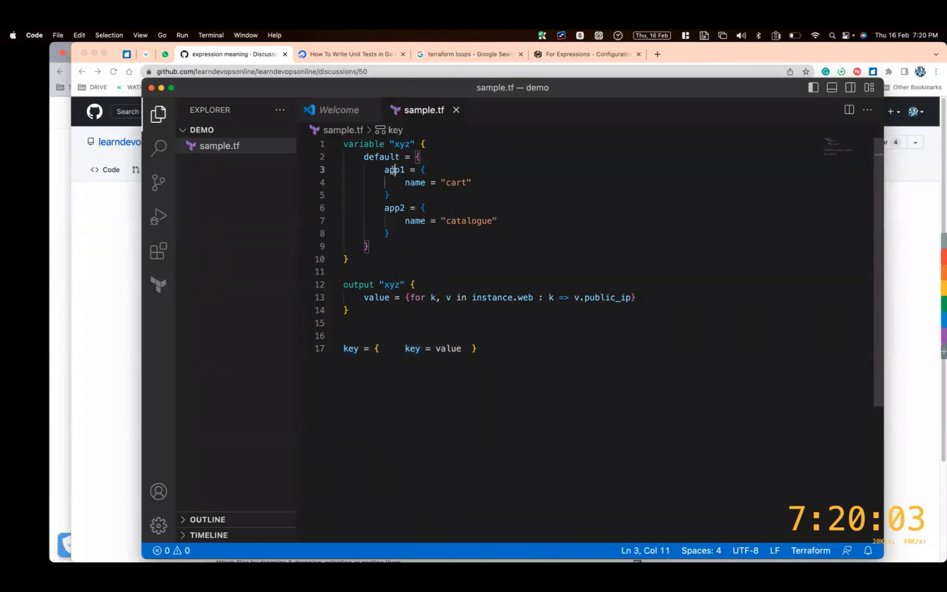
# Step: Highlight the app1 key and its name = cart entry, then remove the scratch map line
pyautogui.doubleClick(394, 170)
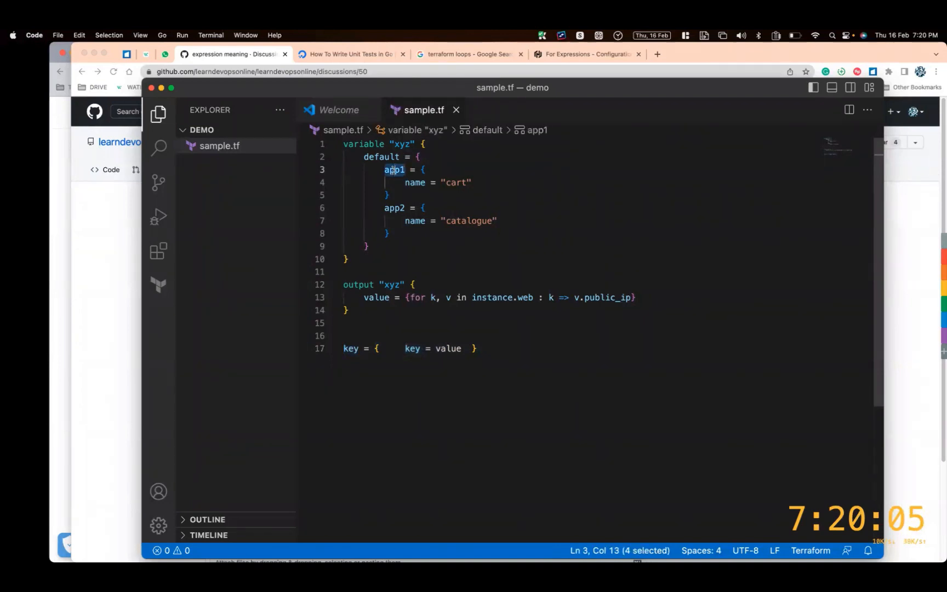
pyautogui.moveTo(383, 168); pyautogui.dragTo(462, 182)
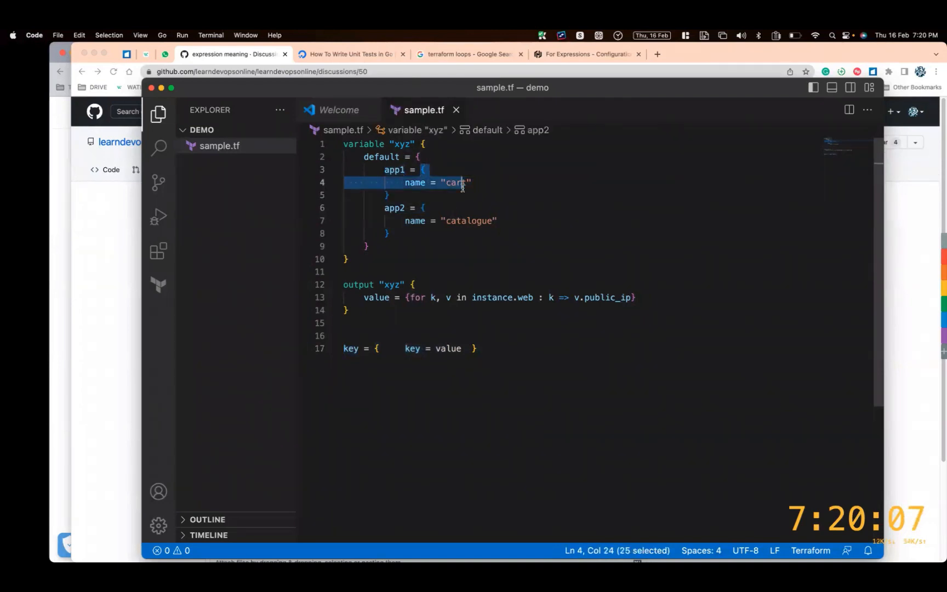
pyautogui.moveTo(463, 187); pyautogui.dragTo(389, 194)
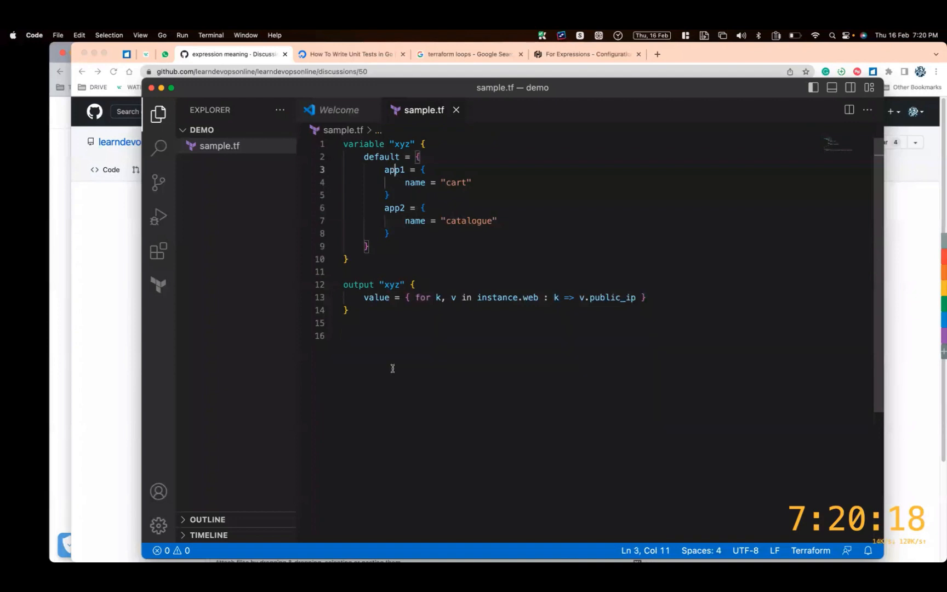
# Step: Sketch the expected result { app1 = cart, app2 = catalogue } and change v.public_ip to v.name
pyautogui.write('app1')
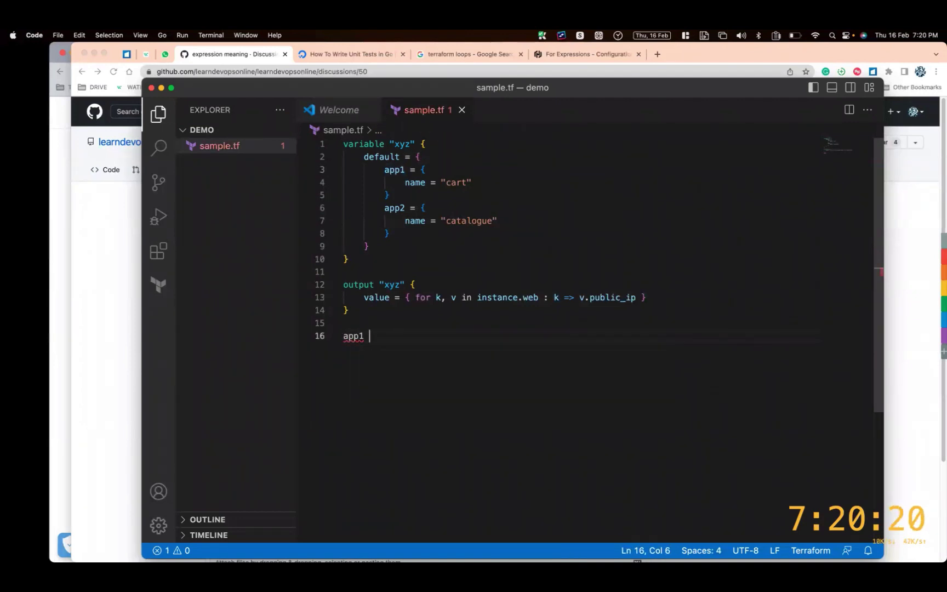
pyautogui.moveTo(564, 296); pyautogui.dragTo(578, 297)
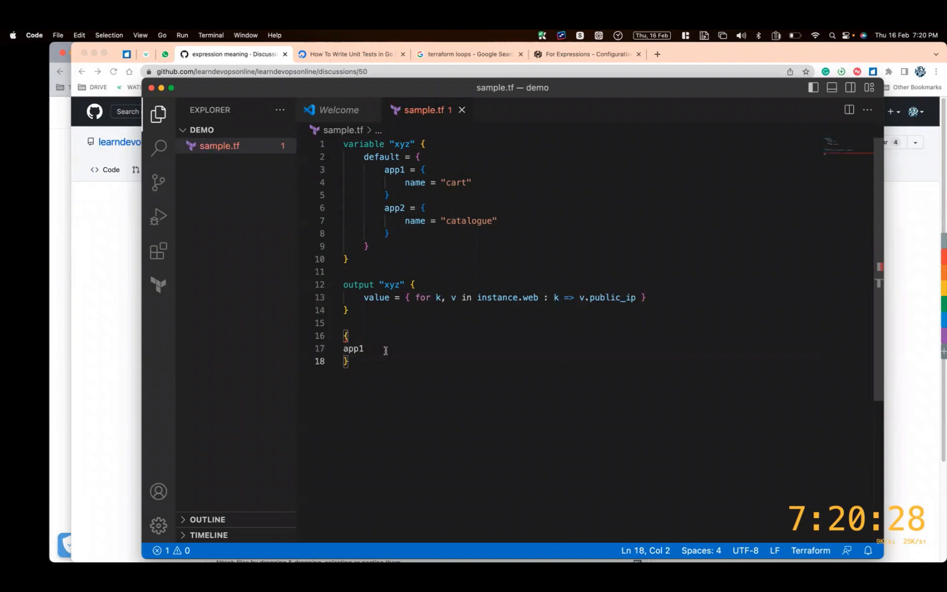
pyautogui.write('=')
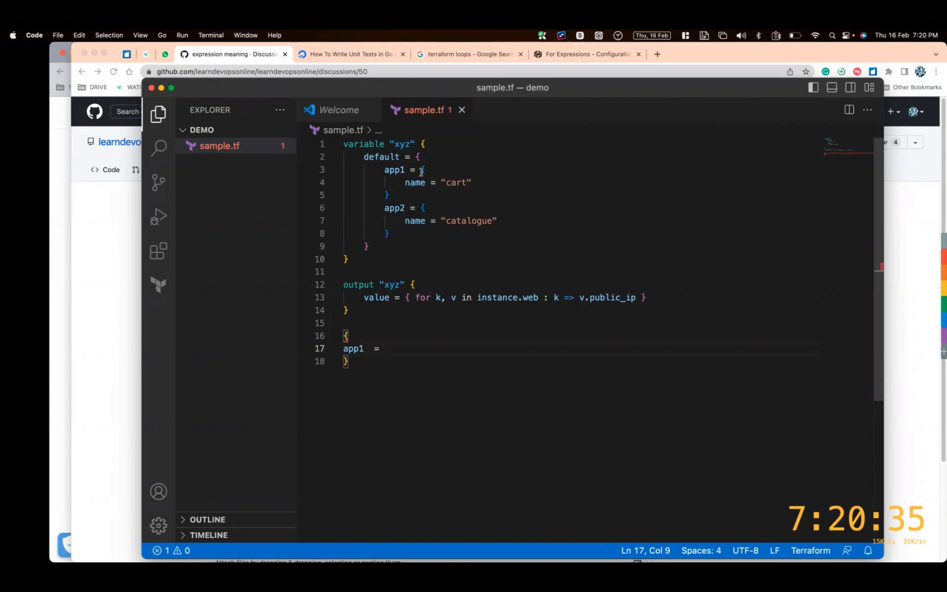
pyautogui.moveTo(424, 170); pyautogui.dragTo(389, 195)
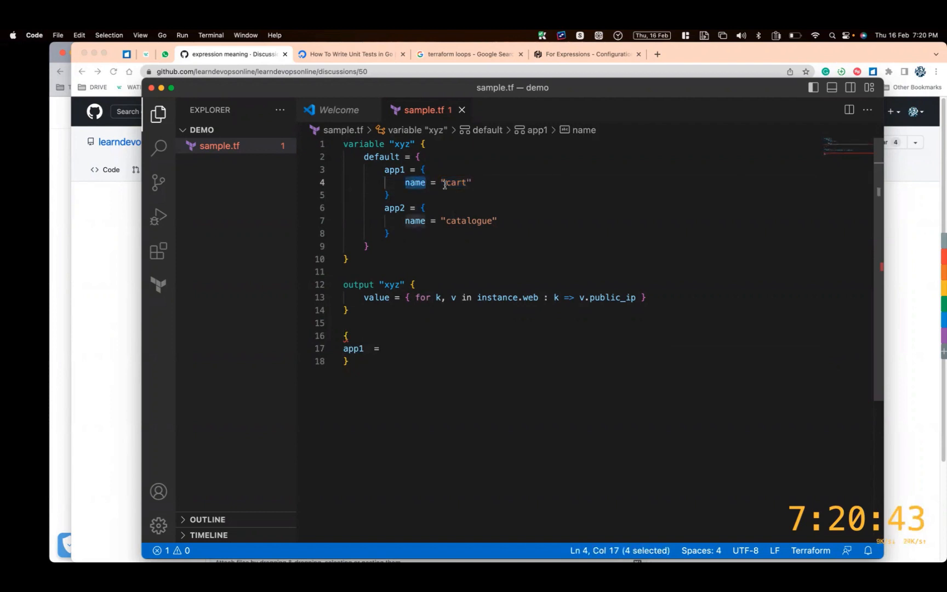
pyautogui.doubleClick(611, 298)
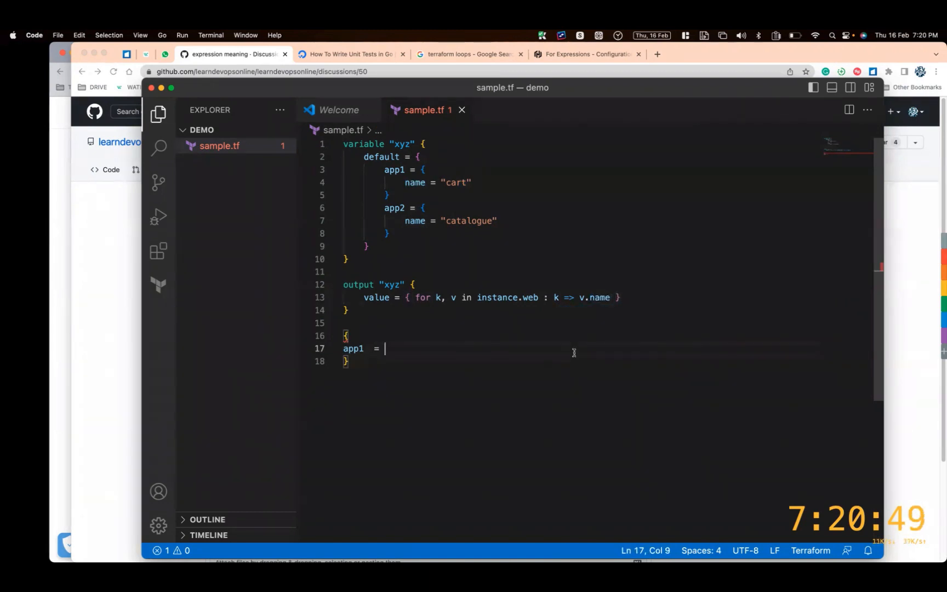
pyautogui.write('cart')
pyautogui.write('app2')
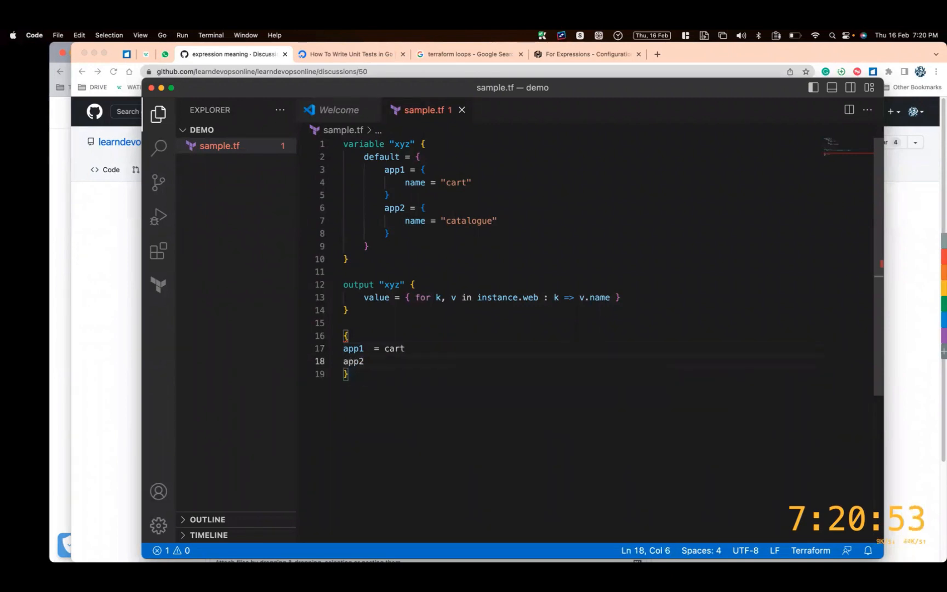
pyautogui.write('= at')
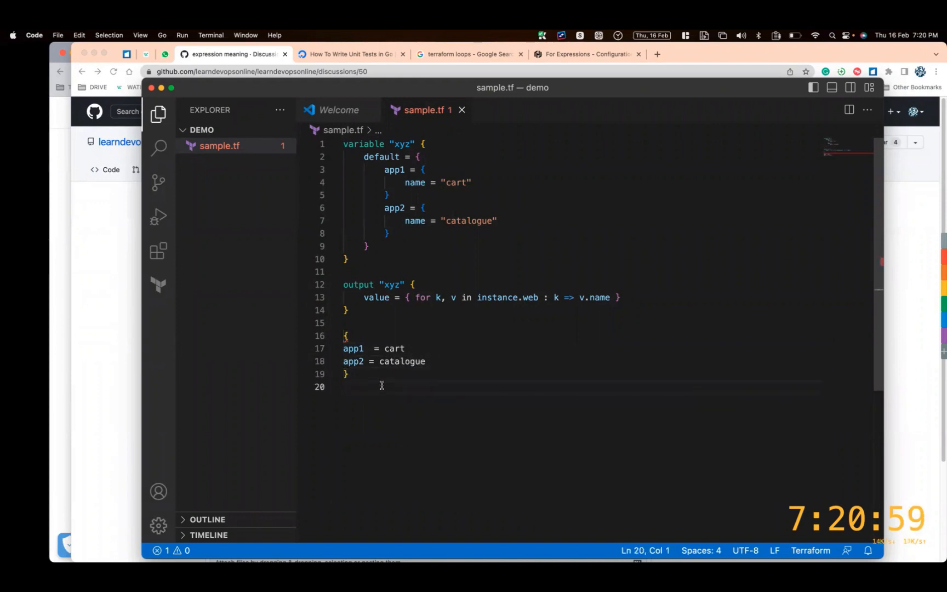
# Step: Delete the sketched expected-output block, leaving only the variable and output
pyautogui.moveTo(347, 337); pyautogui.dragTo(348, 374)
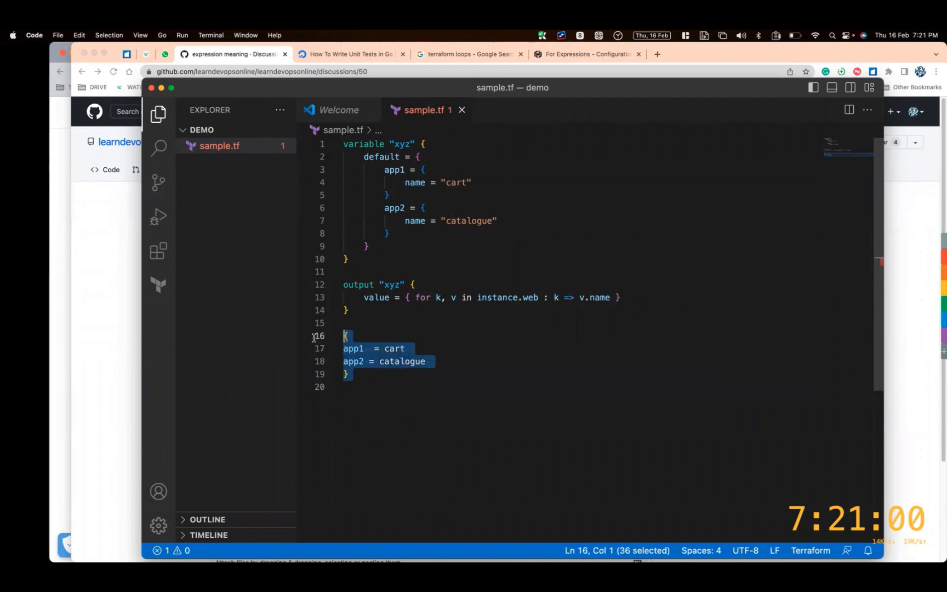
pyautogui.press('Delete')
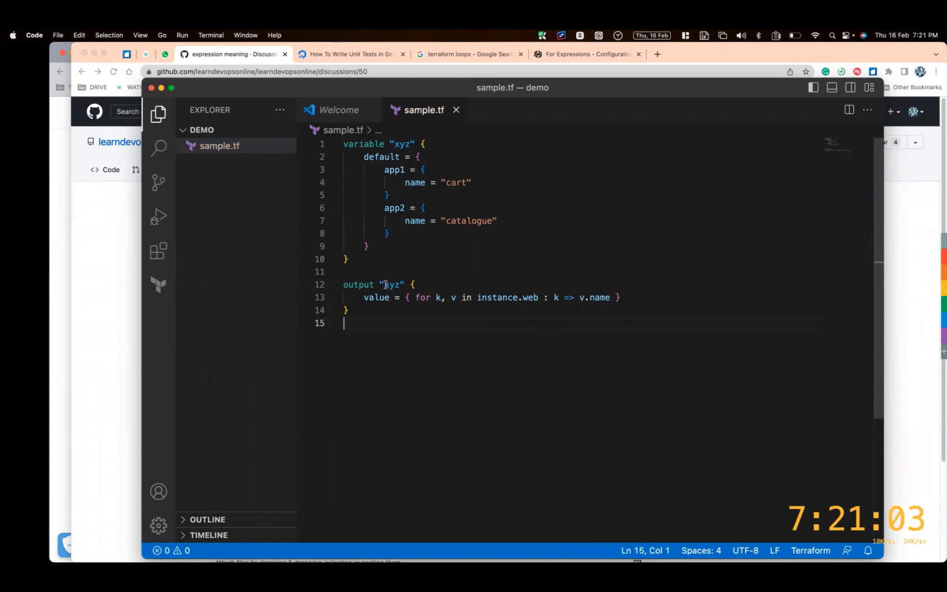
# Step: Run terraform init and terraform apply -auto-approve in iTerm2, hitting the instance.web error
pyautogui.press('cmd+tab')
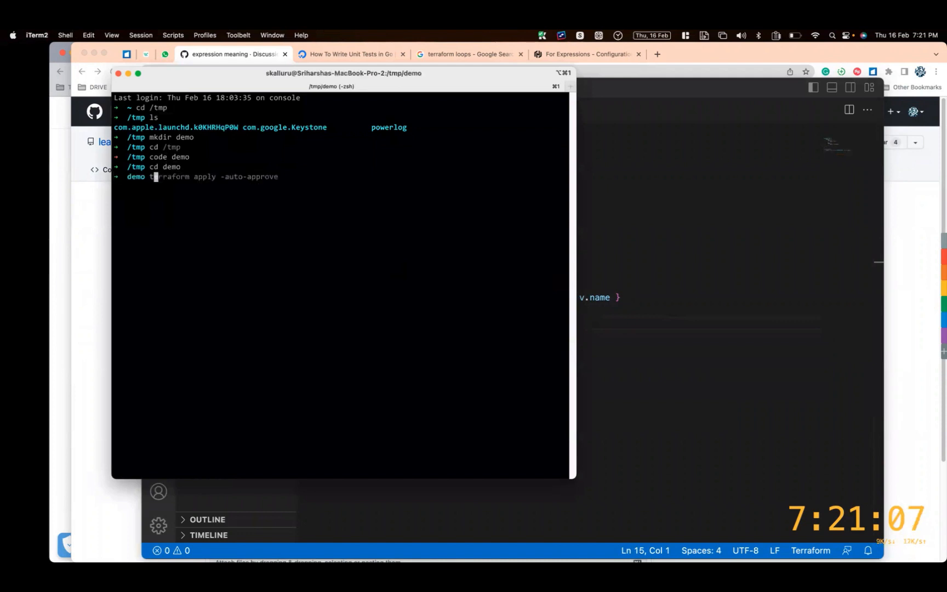
pyautogui.write('terraform init')
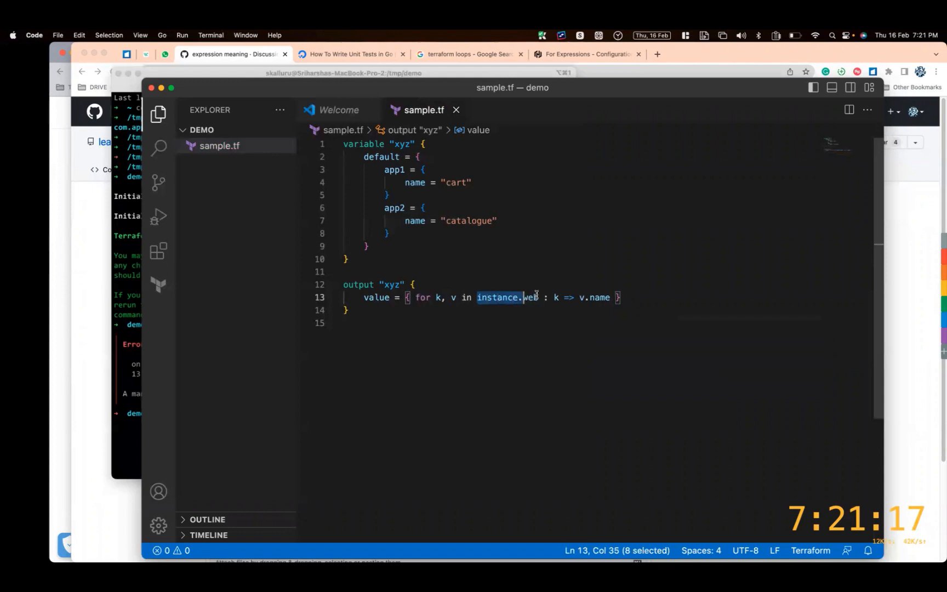
# Step: Replace instance.web with var.xyz in the output's for expression
pyautogui.write('var')
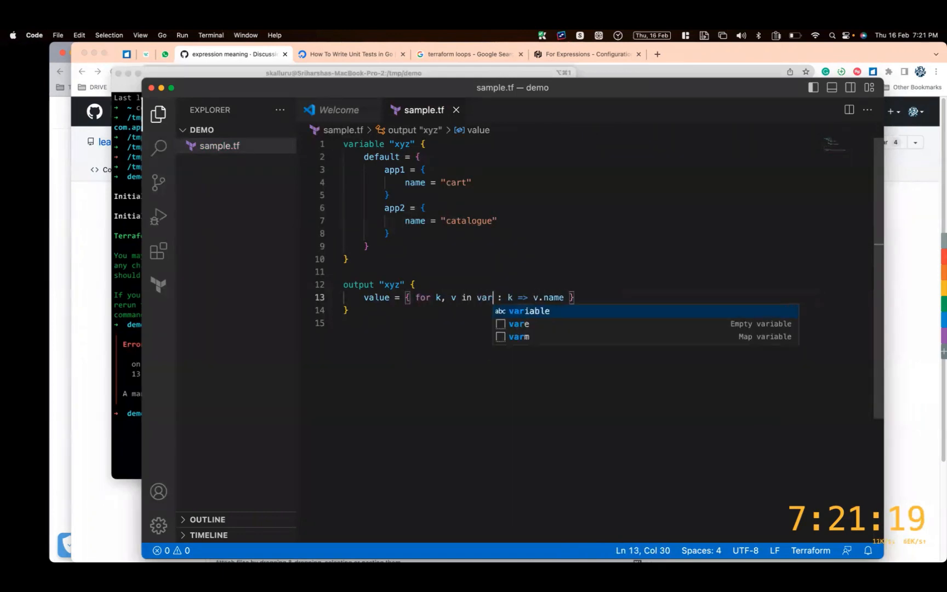
pyautogui.write('.xyz')
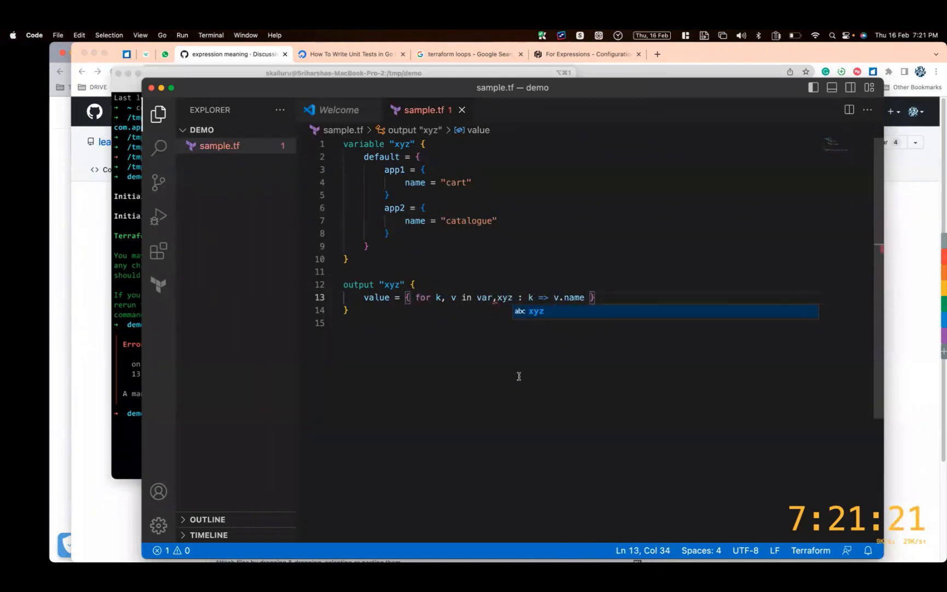
pyautogui.press('Escape')
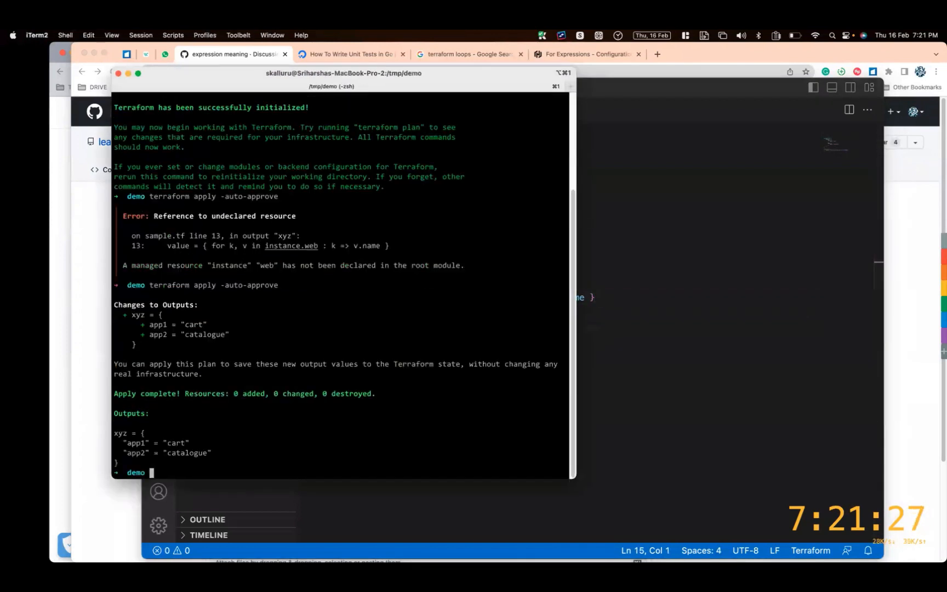
# Step: Highlight the printed xyz output map showing app1 = "cart" and app2 = "catalogue"
pyautogui.moveTo(121, 432); pyautogui.dragTo(212, 453)
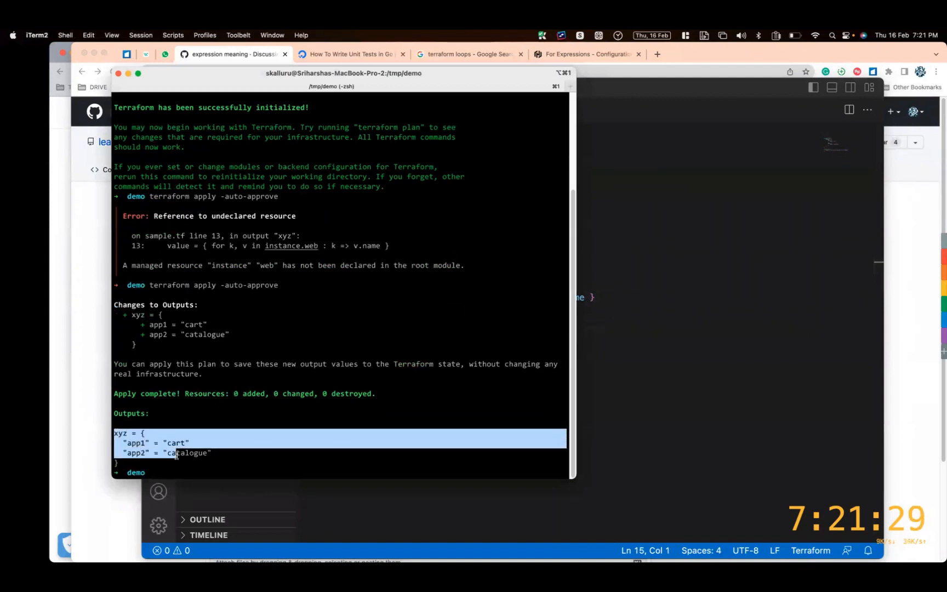